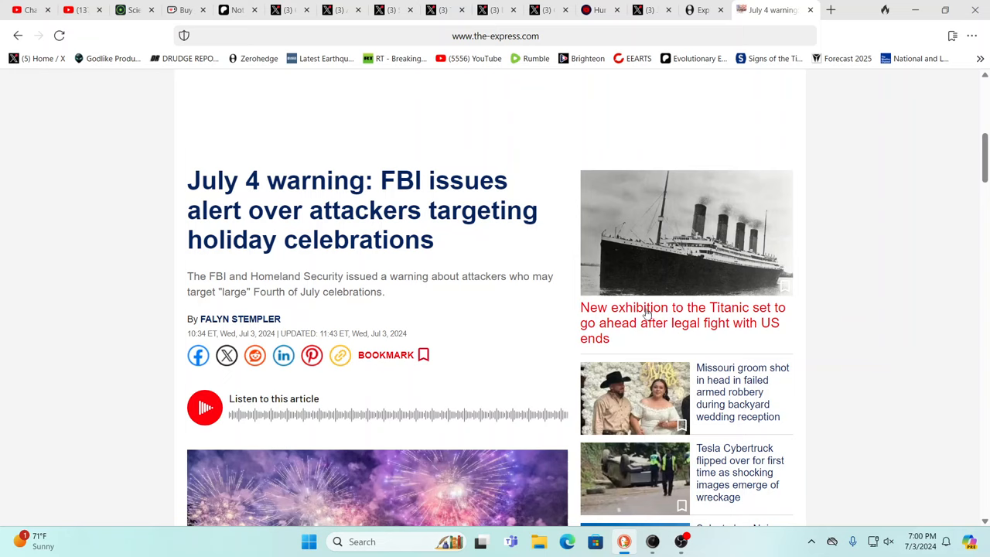
Step: Scroll down the ZeroHedge article to the embedded X post on the Arkansas plant explosion
{"action": "scroll", "scroll_direction": "down", "scroll_amount": 3}
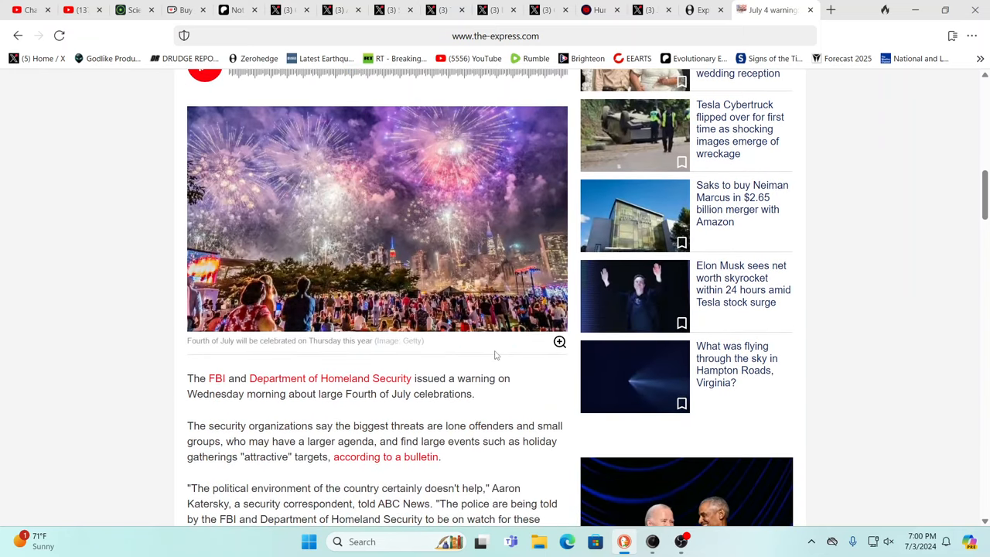
{"action": "scroll", "scroll_direction": "down", "scroll_amount": 3}
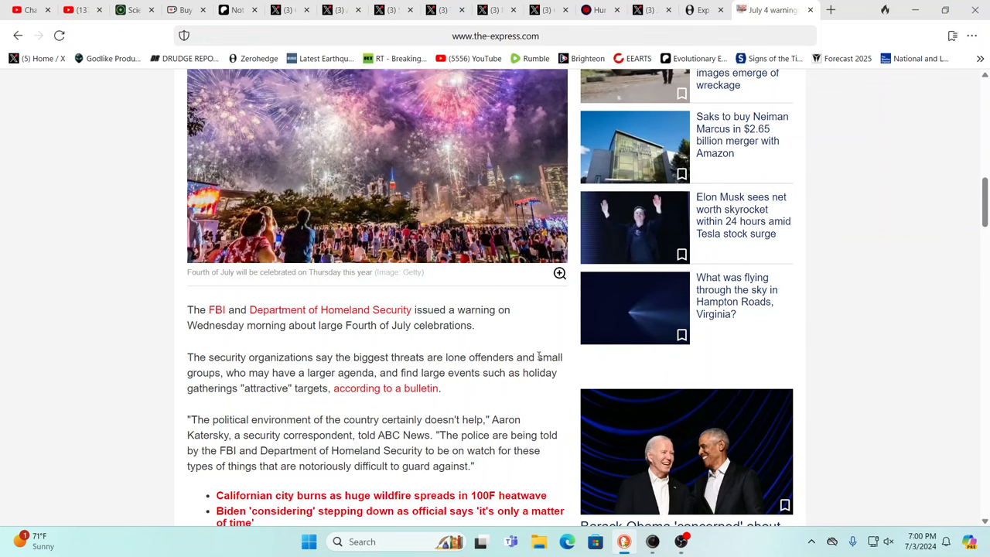
{"action": "mouse_move", "coordinate": [301, 431]}
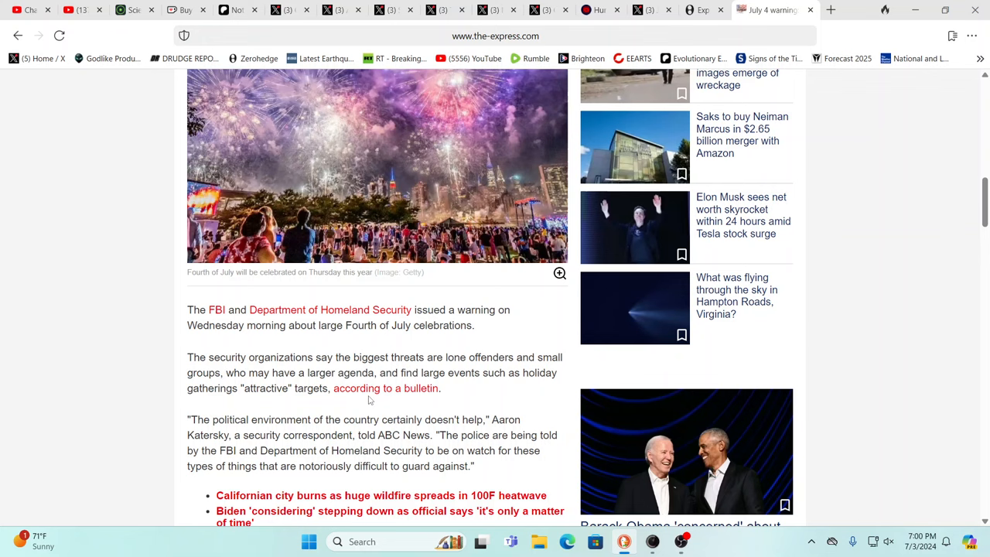
{"action": "mouse_move", "coordinate": [362, 395]}
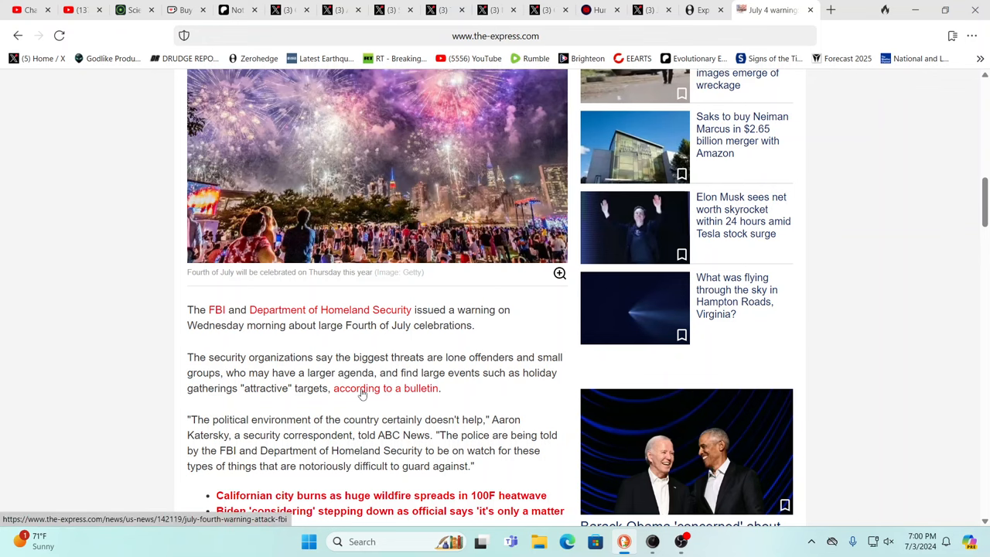
{"action": "scroll", "scroll_direction": "down", "scroll_amount": 3}
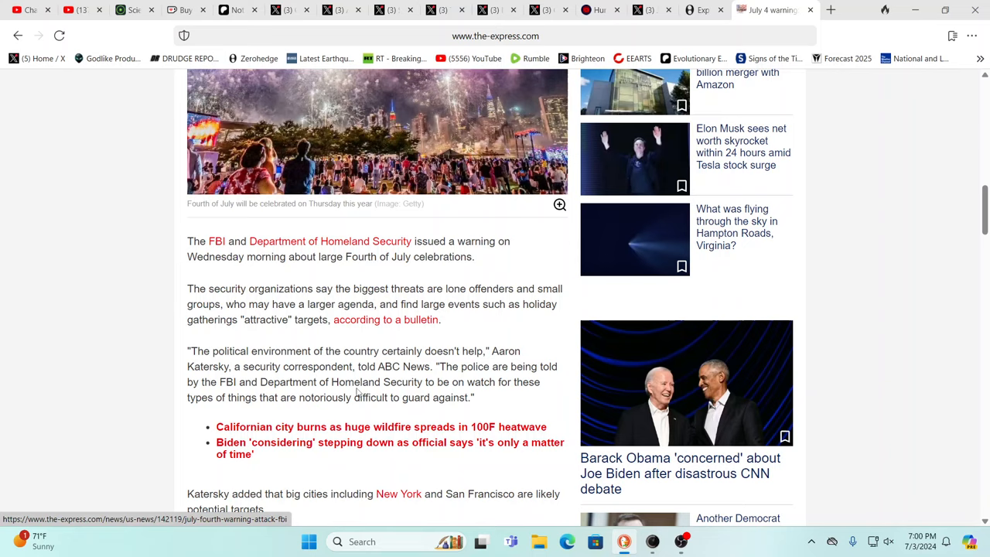
{"action": "scroll", "scroll_direction": "down", "scroll_amount": 3}
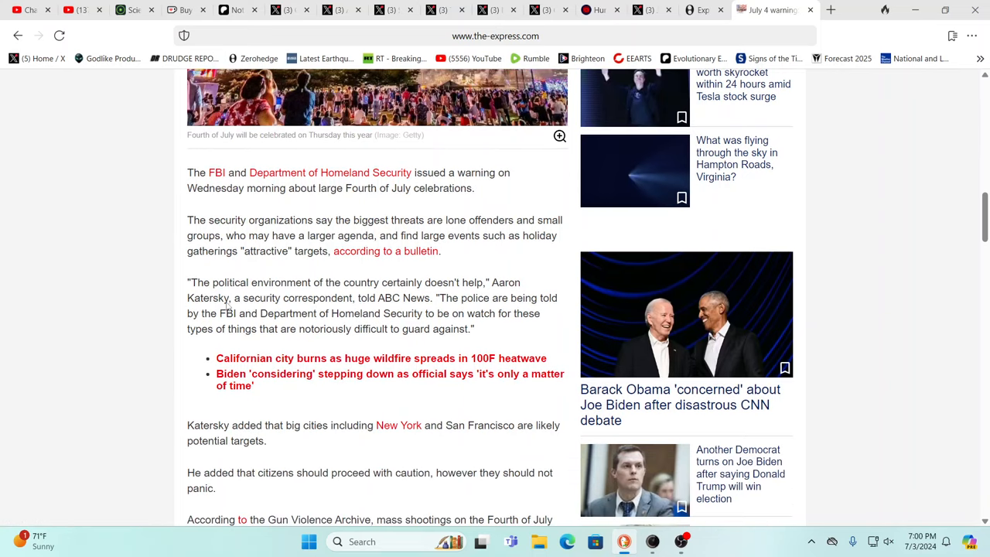
{"action": "mouse_move", "coordinate": [216, 263]}
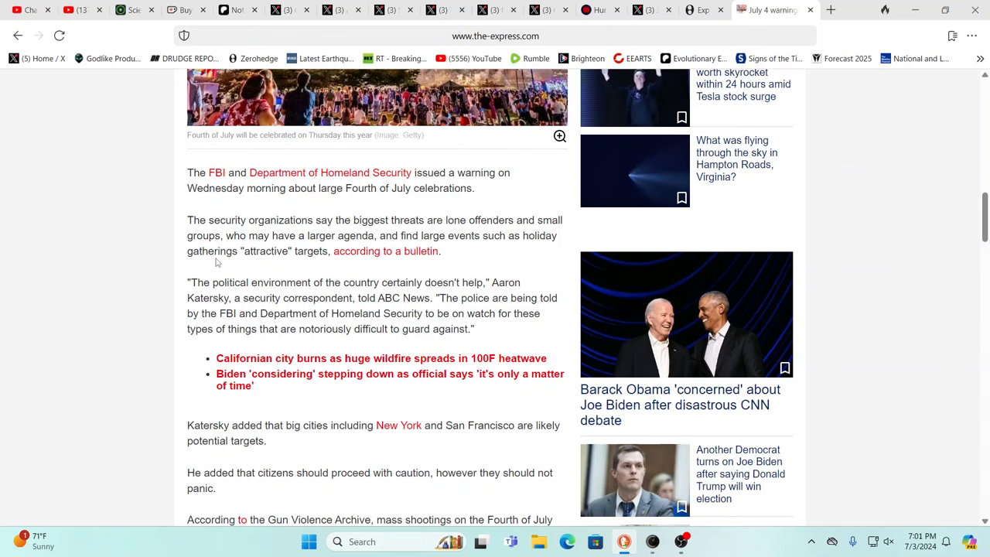
{"action": "mouse_move", "coordinate": [683, 62]}
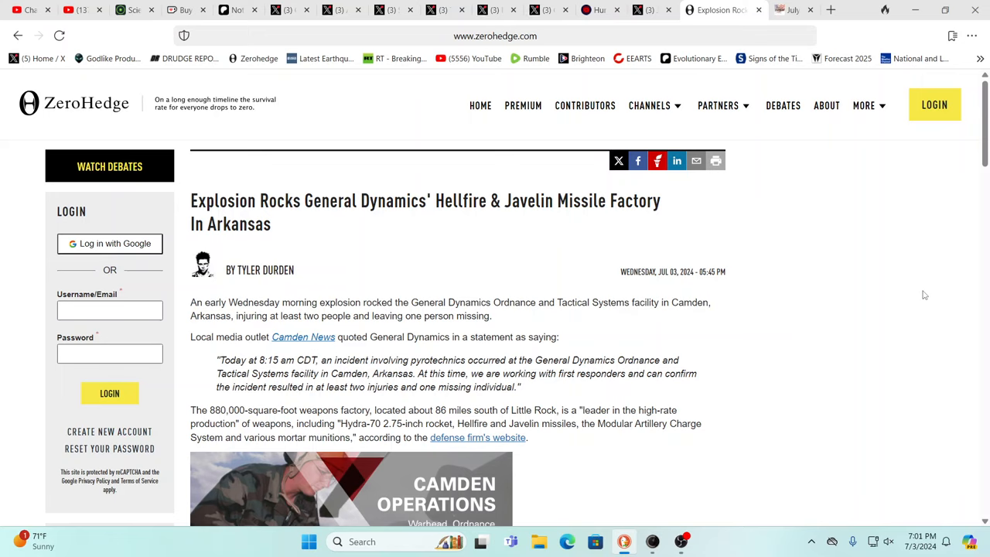
{"action": "mouse_move", "coordinate": [848, 377]}
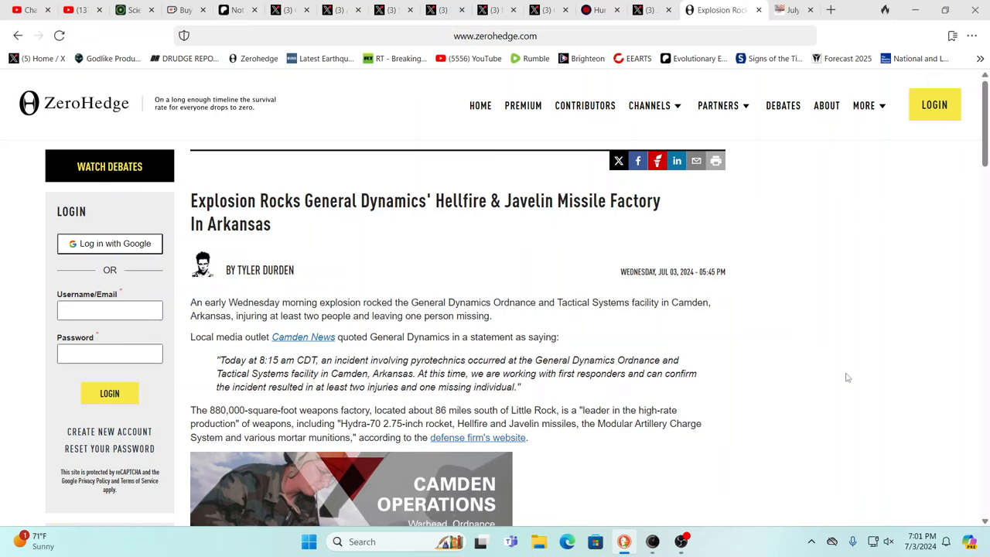
{"action": "scroll", "scroll_direction": "down", "scroll_amount": 3}
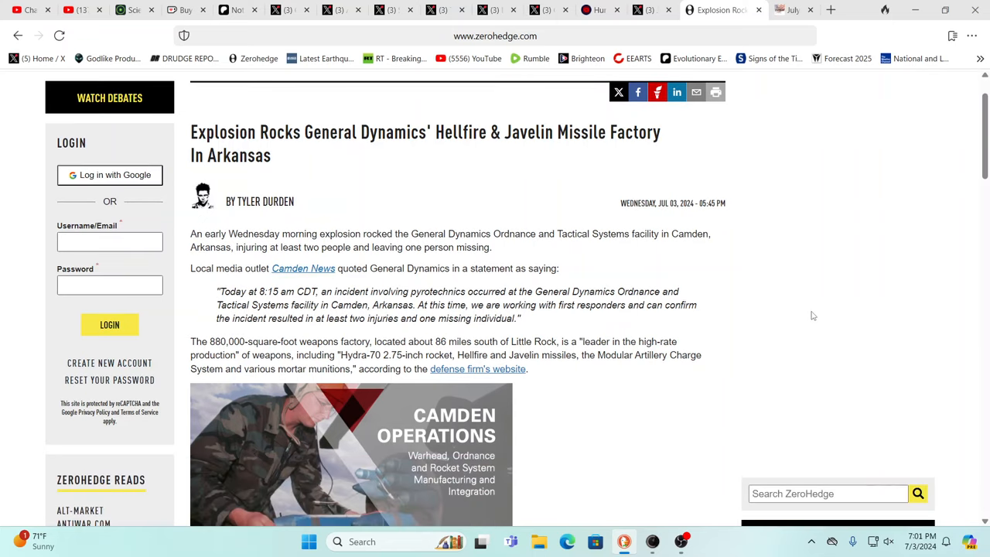
{"action": "mouse_move", "coordinate": [804, 311]}
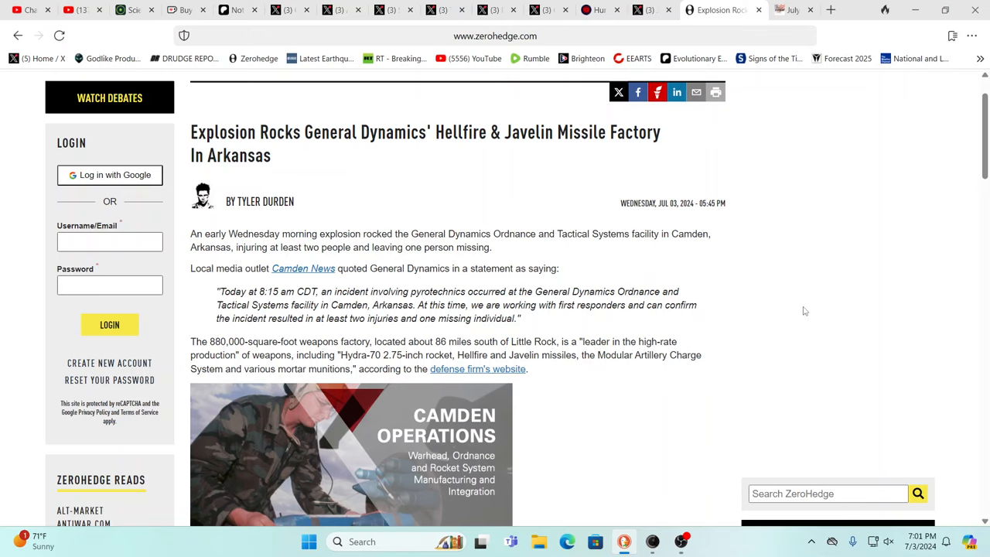
{"action": "mouse_move", "coordinate": [800, 309]}
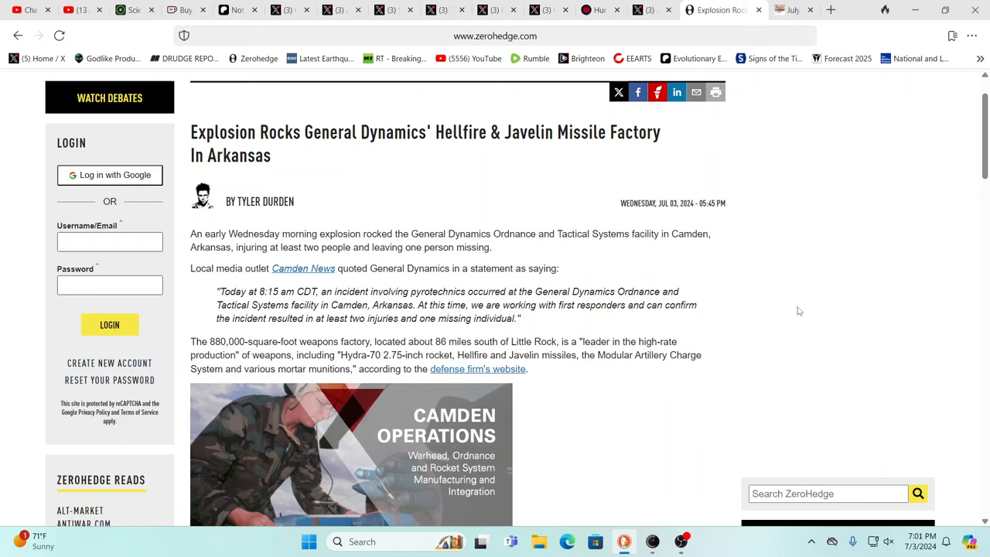
{"action": "mouse_move", "coordinate": [785, 309]}
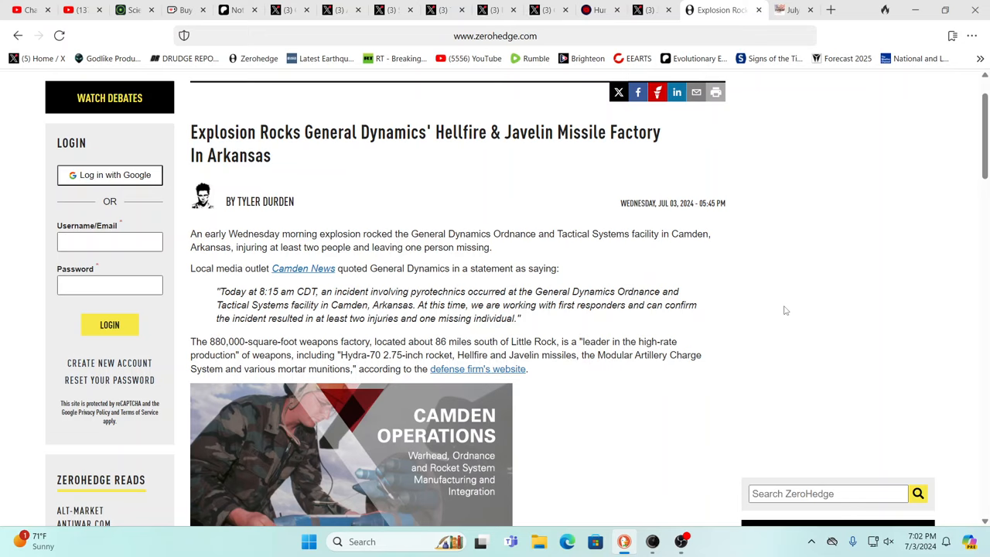
{"action": "mouse_move", "coordinate": [785, 312]}
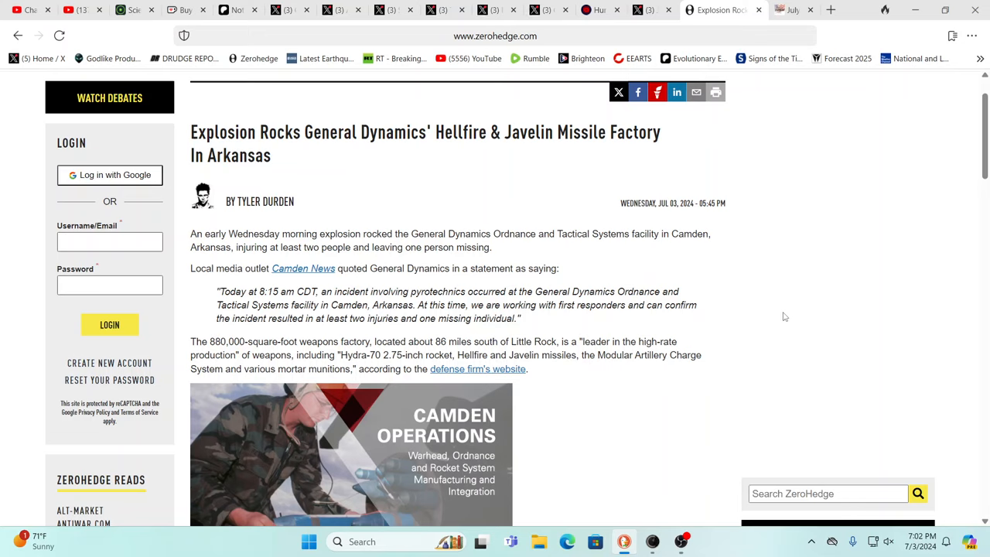
{"action": "mouse_move", "coordinate": [801, 316]}
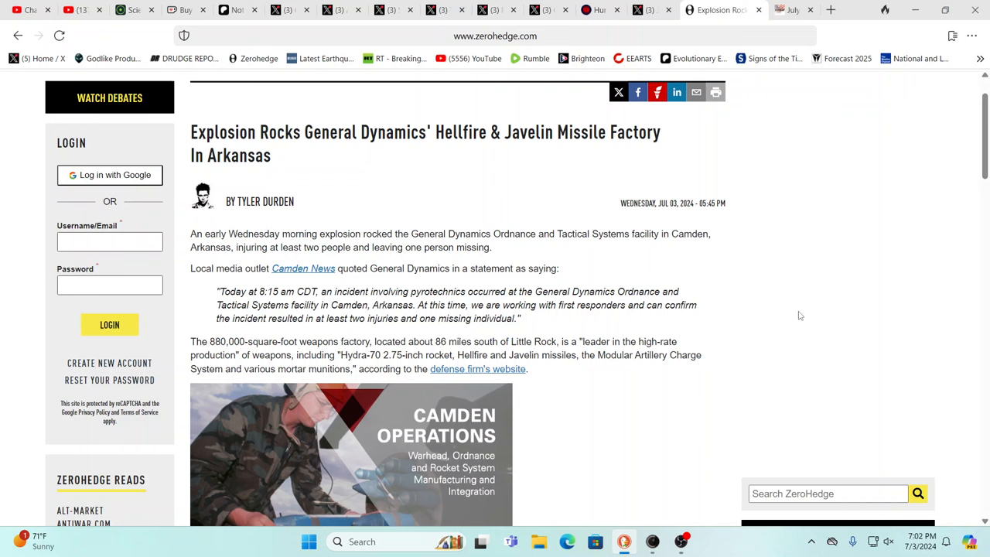
{"action": "scroll", "scroll_direction": "down", "scroll_amount": 3}
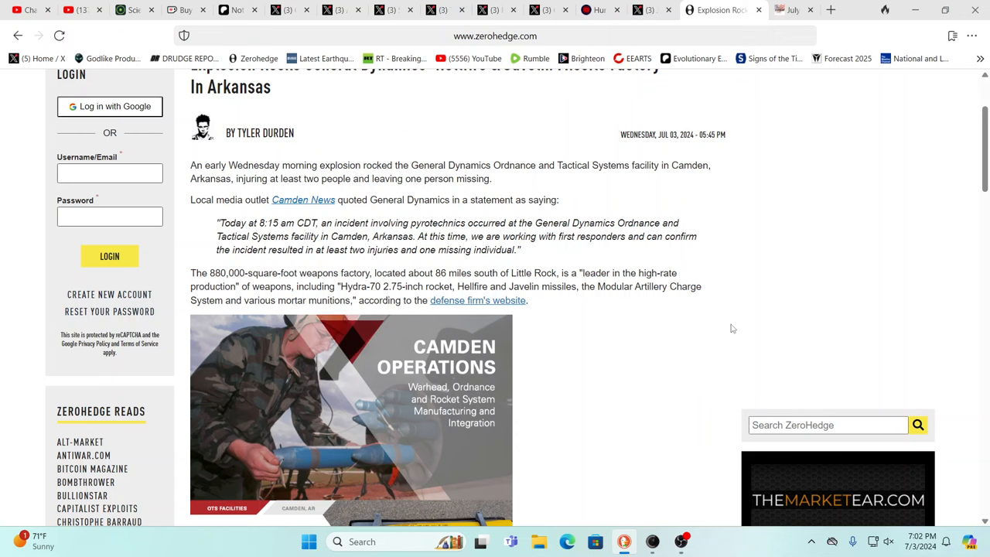
{"action": "scroll", "scroll_direction": "down", "scroll_amount": 3}
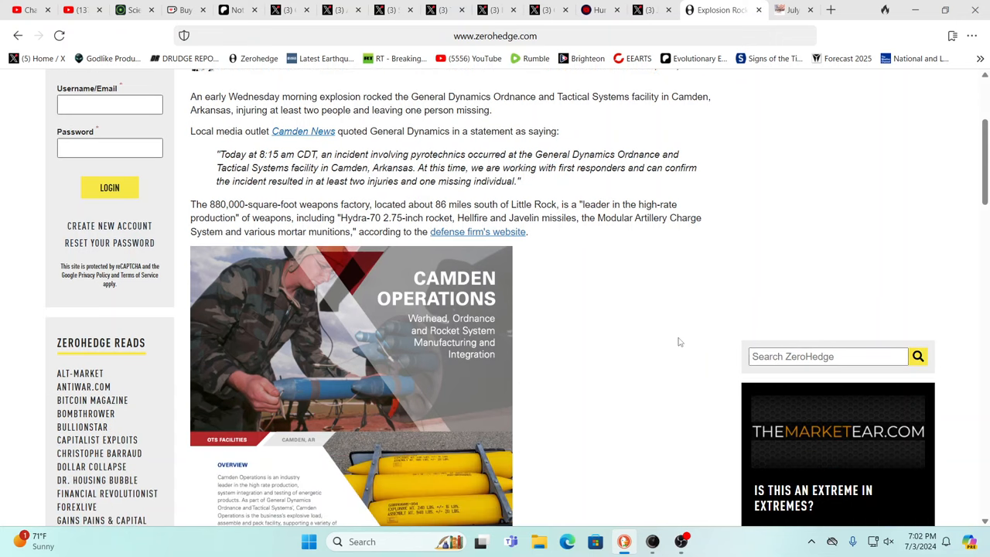
{"action": "mouse_move", "coordinate": [660, 340]}
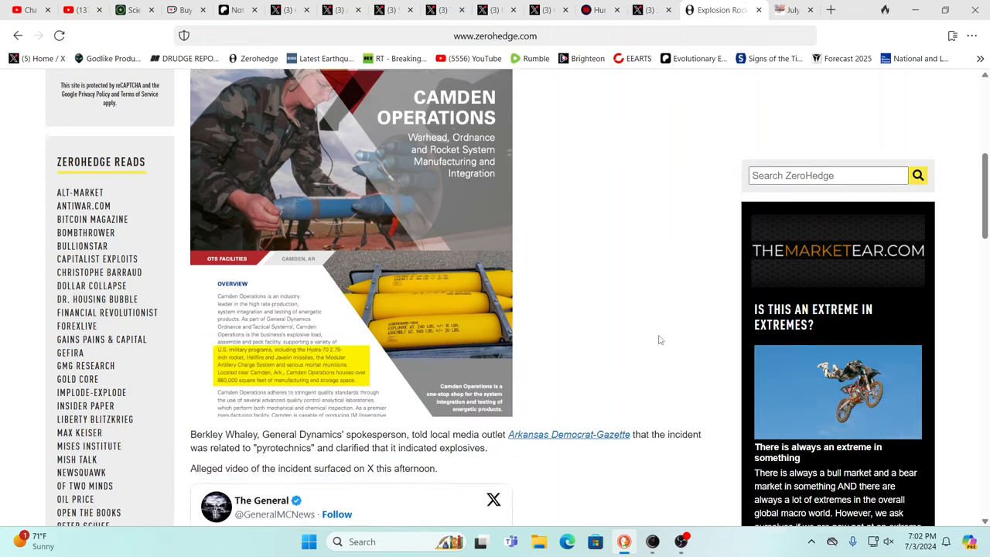
{"action": "scroll", "scroll_direction": "down", "scroll_amount": 3}
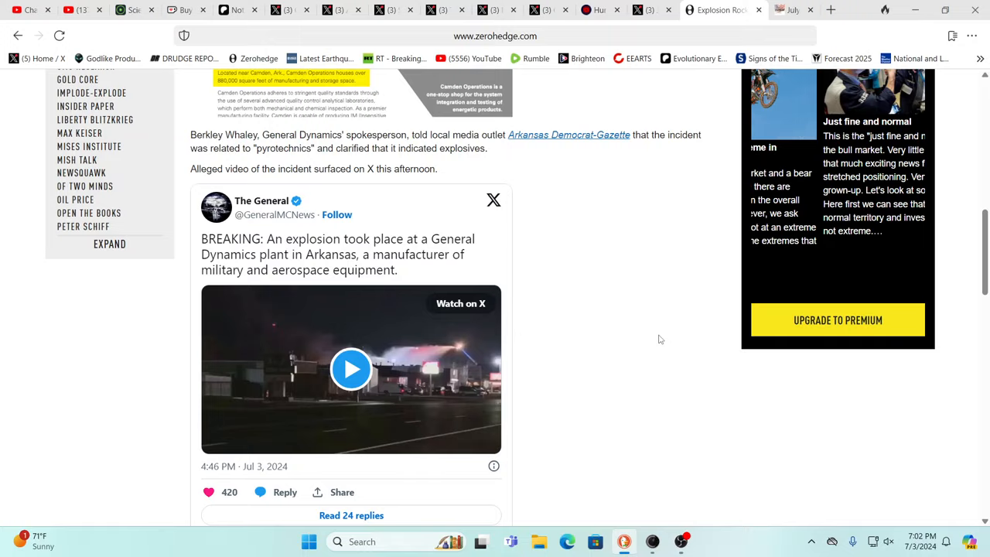
{"action": "scroll", "scroll_direction": "down", "scroll_amount": 3}
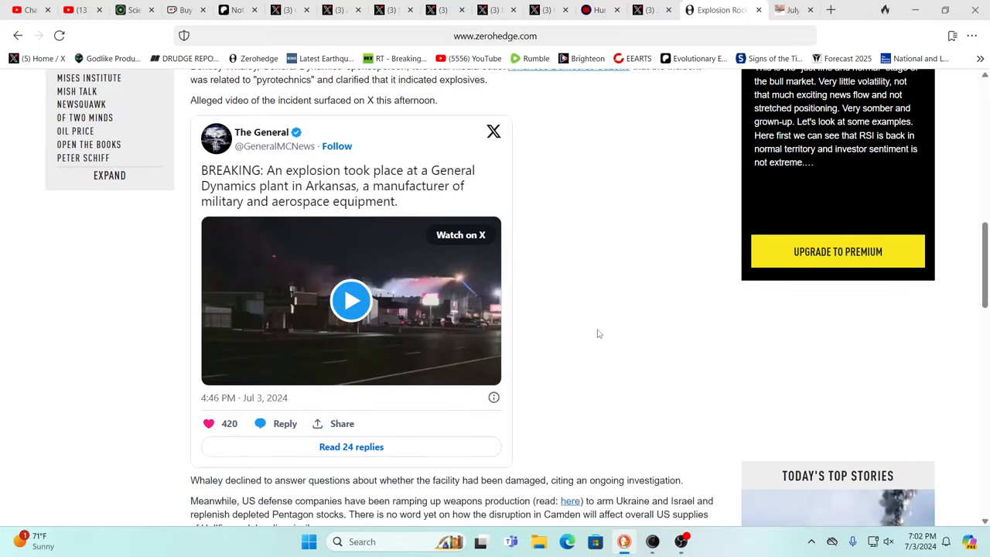
{"action": "mouse_move", "coordinate": [351, 300]}
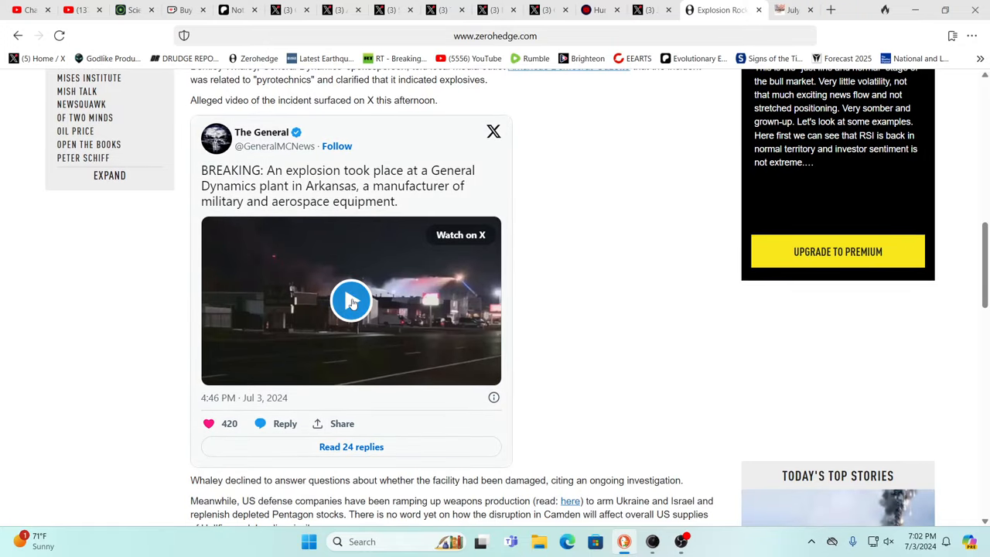
Step: Play the embedded explosion clip, then pause it
{"action": "left_click", "coordinate": [351, 300]}
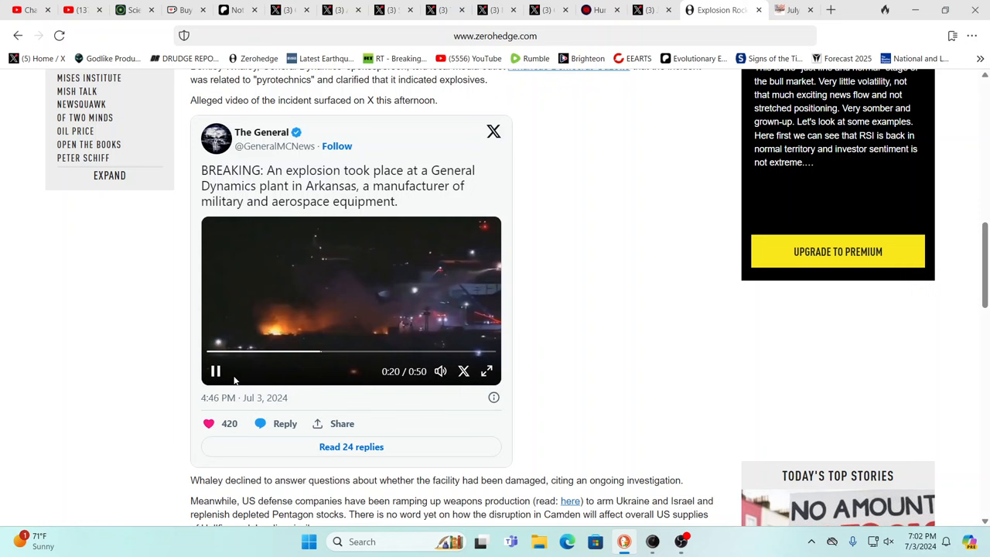
{"action": "left_click", "coordinate": [217, 371]}
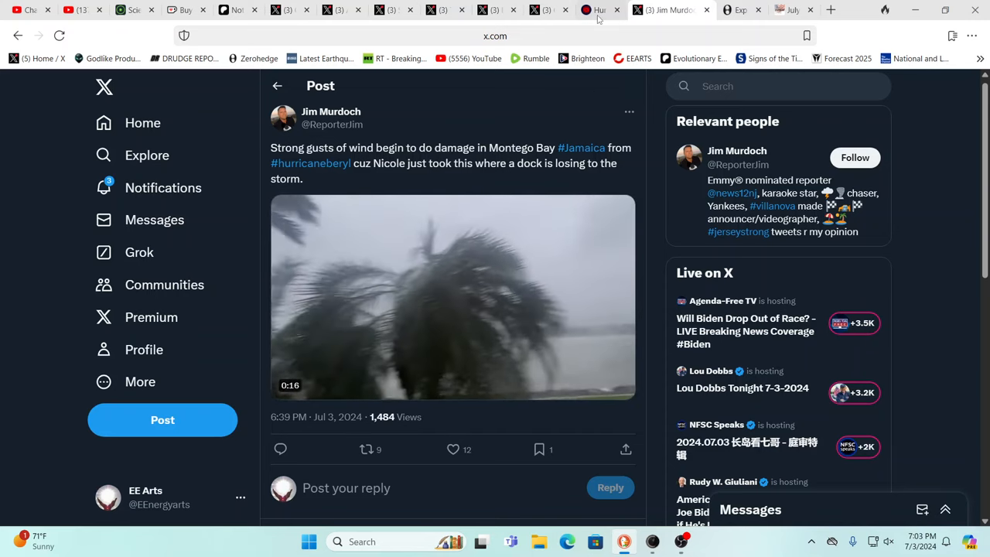
Step: View the Hurricane Beryl official NHC track map on myFOXhurricane and expand its FOX Stations menu
{"action": "left_click", "coordinate": [611, 9]}
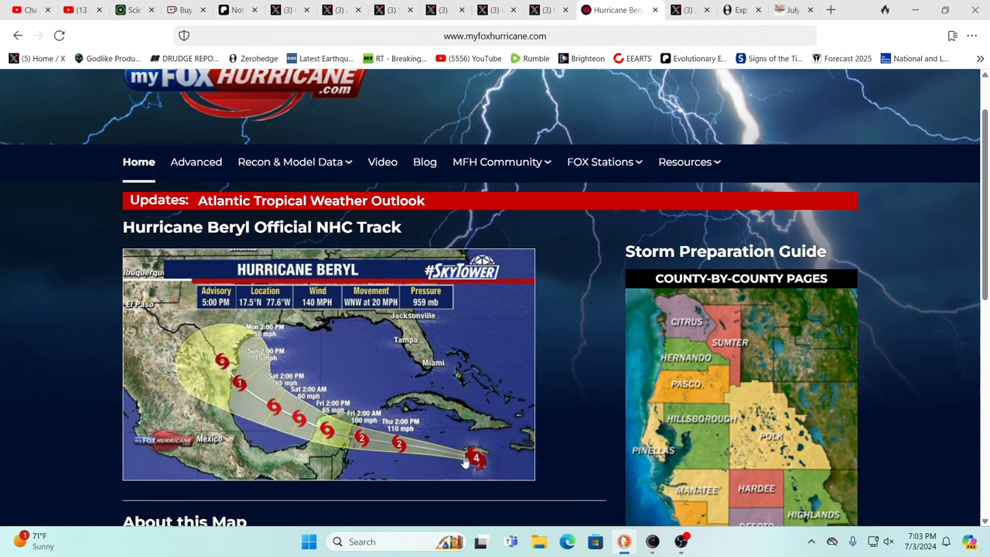
{"action": "mouse_move", "coordinate": [485, 464]}
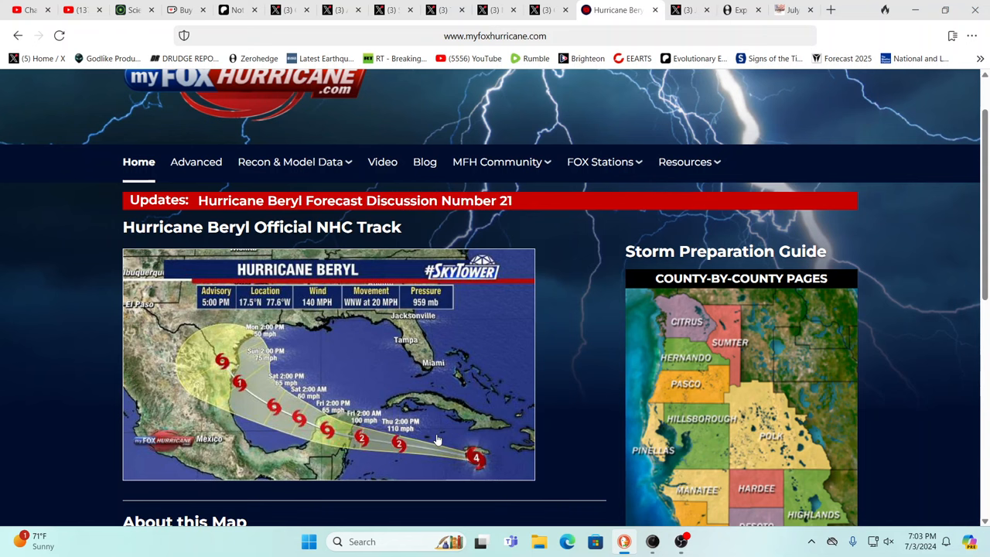
{"action": "mouse_move", "coordinate": [355, 440]}
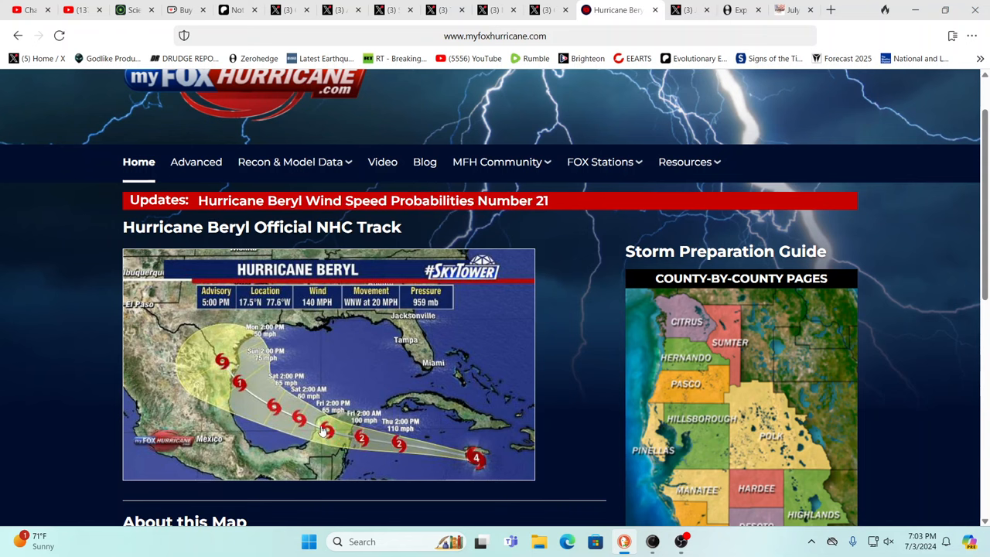
{"action": "mouse_move", "coordinate": [253, 400]}
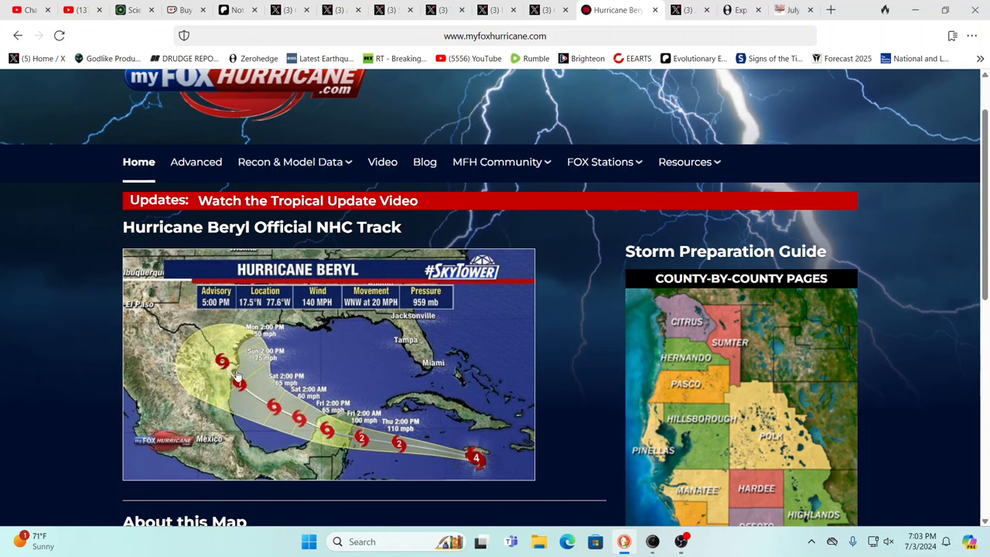
{"action": "mouse_move", "coordinate": [270, 334]}
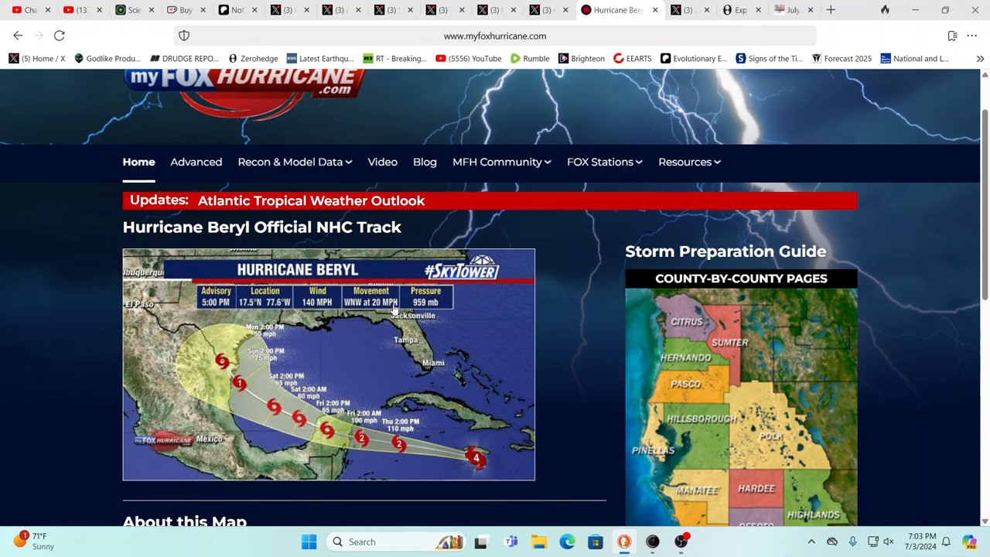
{"action": "mouse_move", "coordinate": [571, 96]}
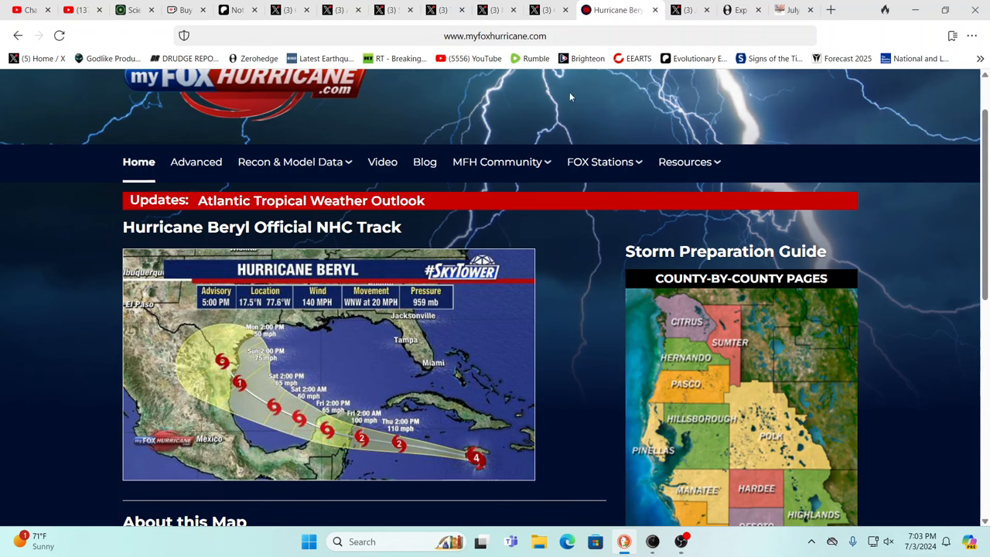
{"action": "mouse_move", "coordinate": [597, 115]}
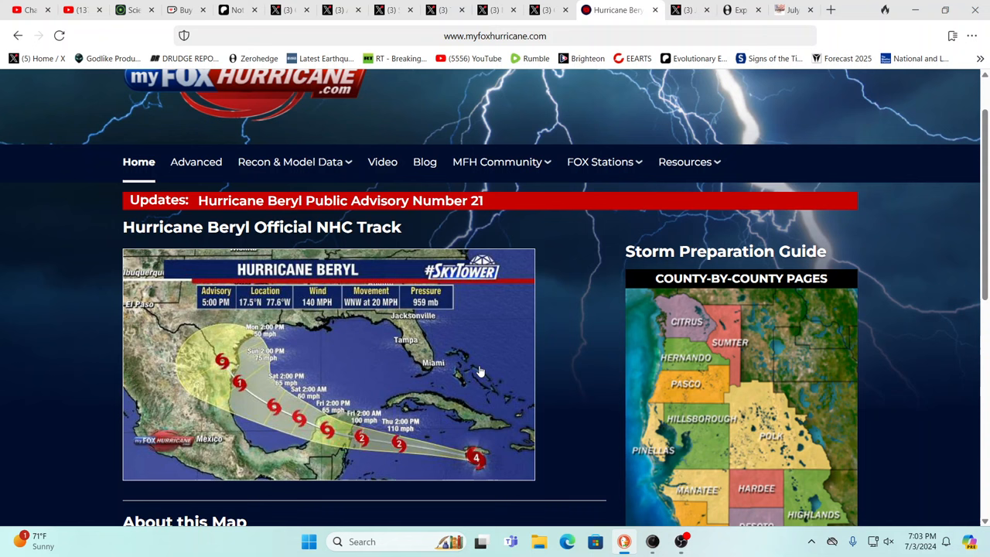
{"action": "mouse_move", "coordinate": [266, 396]}
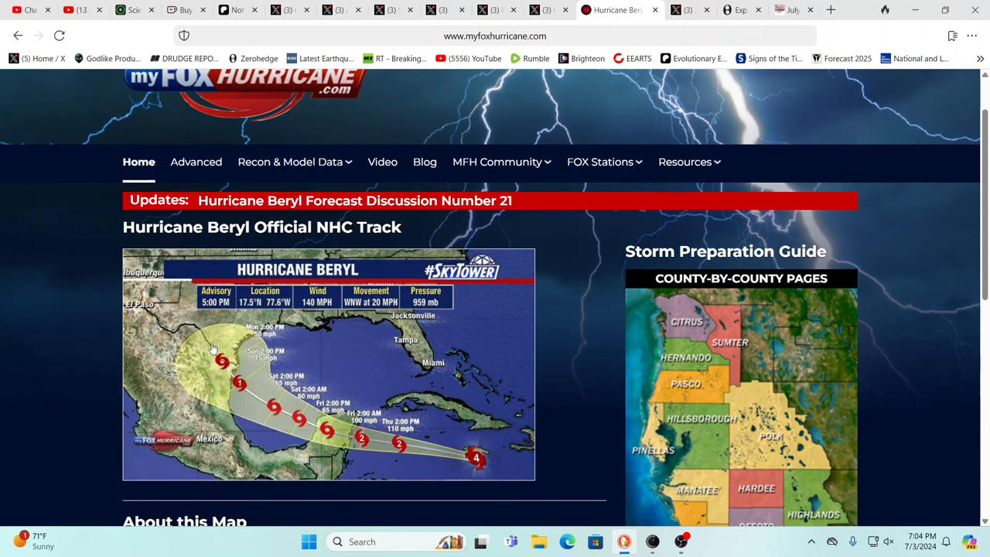
{"action": "mouse_move", "coordinate": [266, 349]}
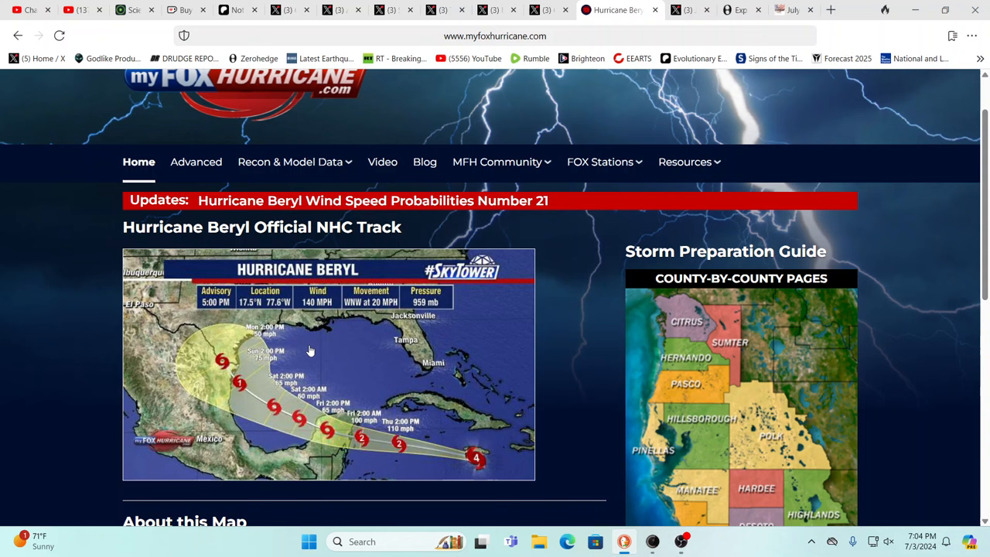
{"action": "mouse_move", "coordinate": [452, 291]}
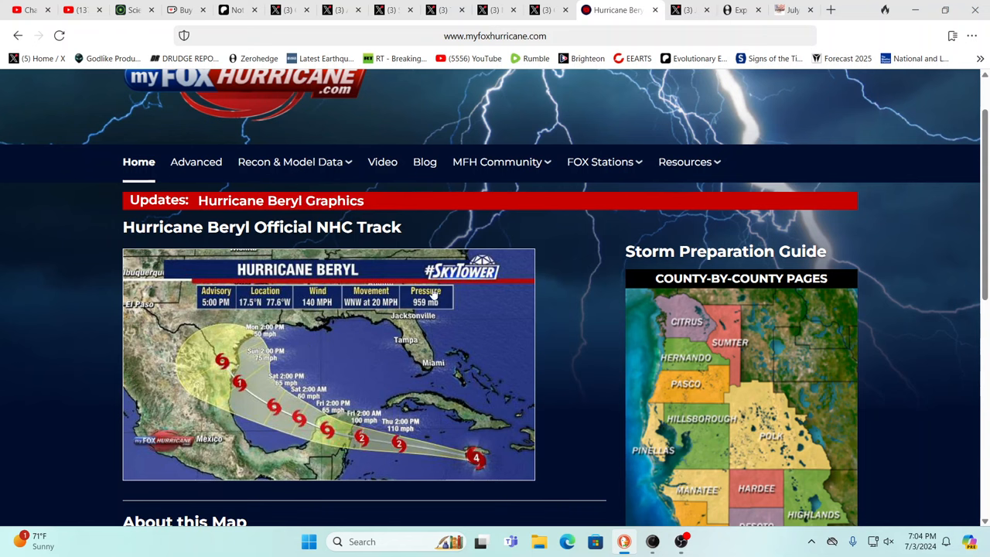
{"action": "mouse_move", "coordinate": [563, 228]}
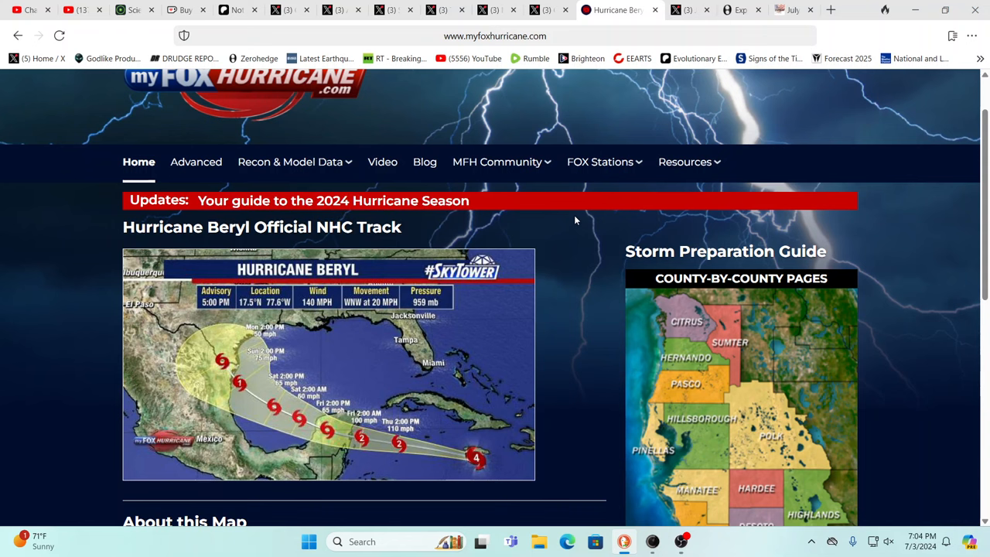
{"action": "mouse_move", "coordinate": [563, 198]}
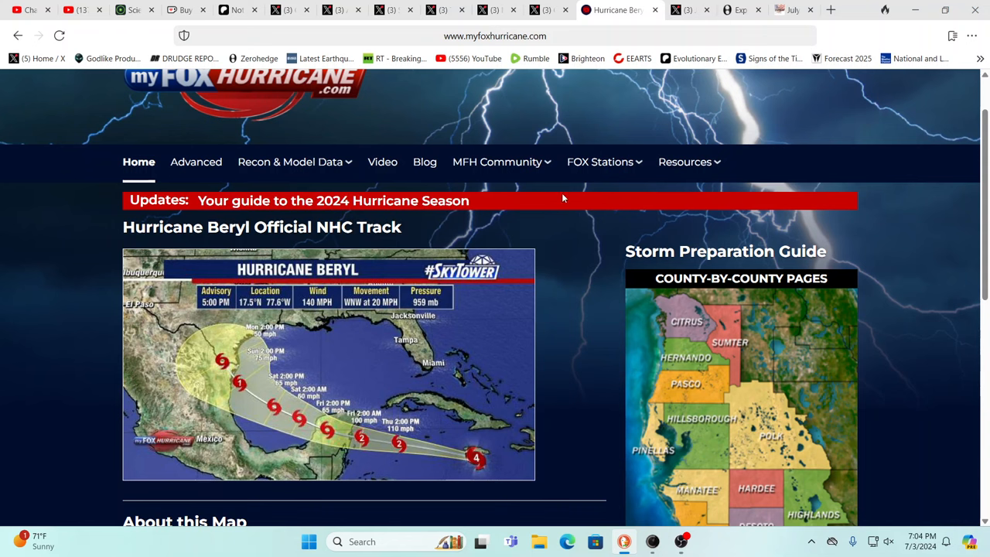
{"action": "left_click", "coordinate": [603, 162]}
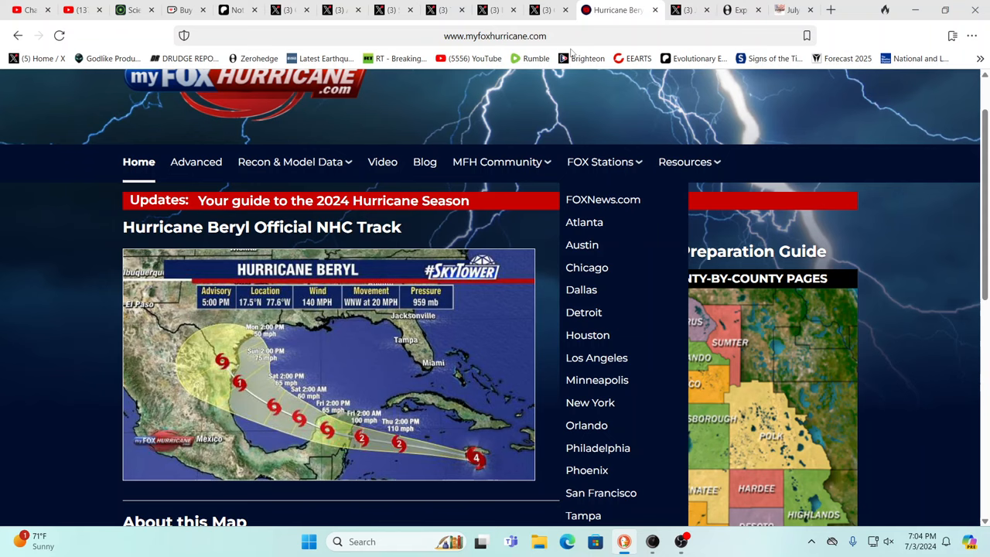
Step: View Colin McCarthy's California heatwave post on X down to the NWS Current Hazards map
{"action": "left_click", "coordinate": [569, 9]}
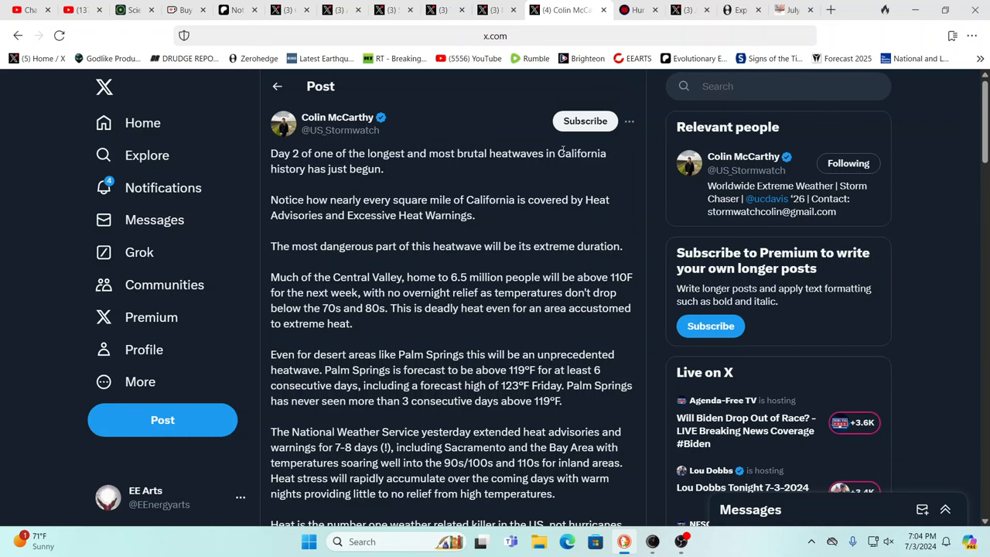
{"action": "scroll", "scroll_direction": "down", "scroll_amount": 3}
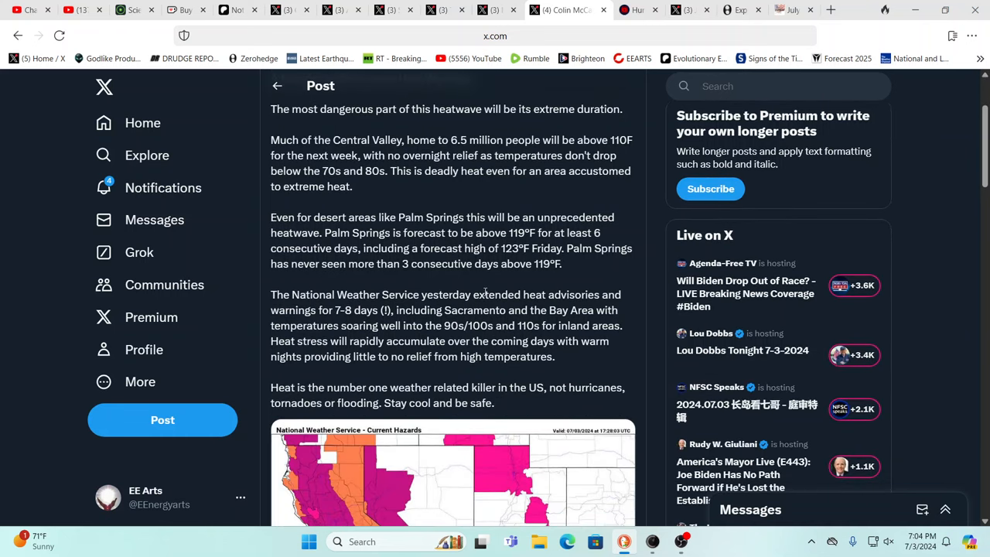
{"action": "scroll", "scroll_direction": "down", "scroll_amount": 3}
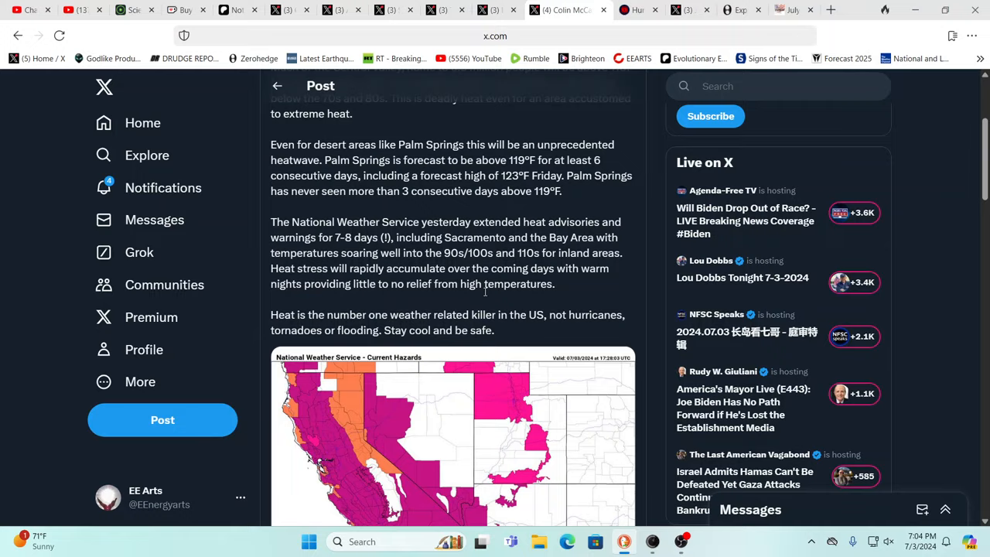
{"action": "scroll", "scroll_direction": "down", "scroll_amount": 3}
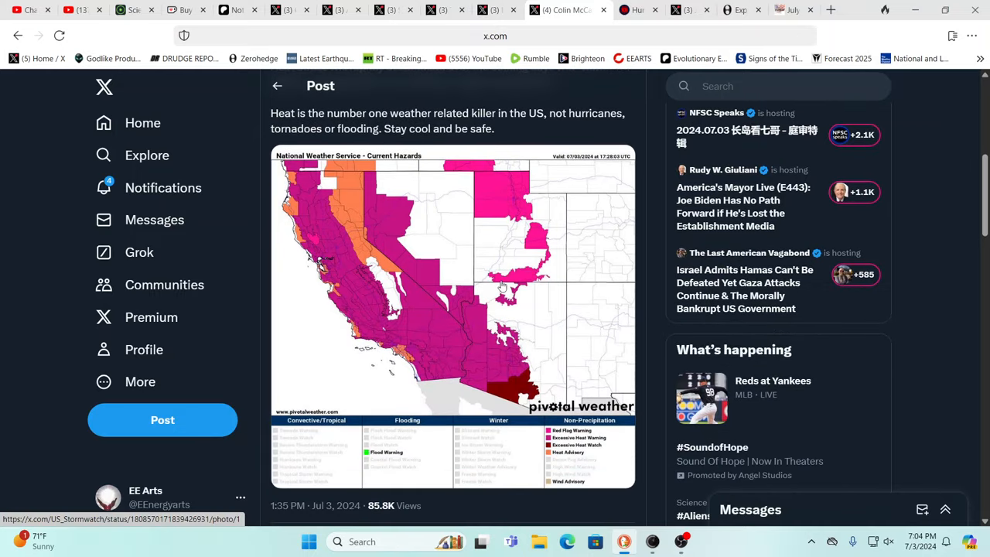
{"action": "mouse_move", "coordinate": [580, 223]}
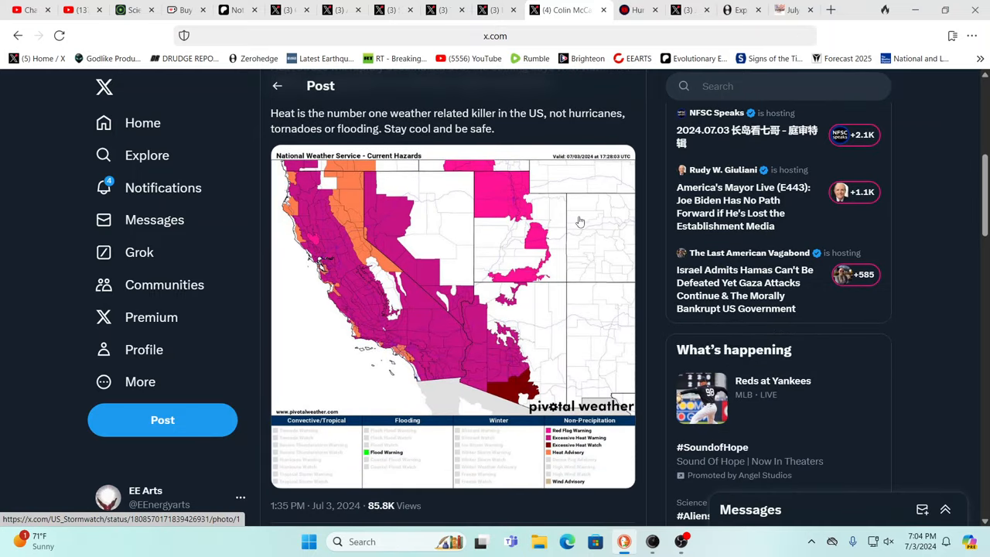
{"action": "mouse_move", "coordinate": [575, 214]}
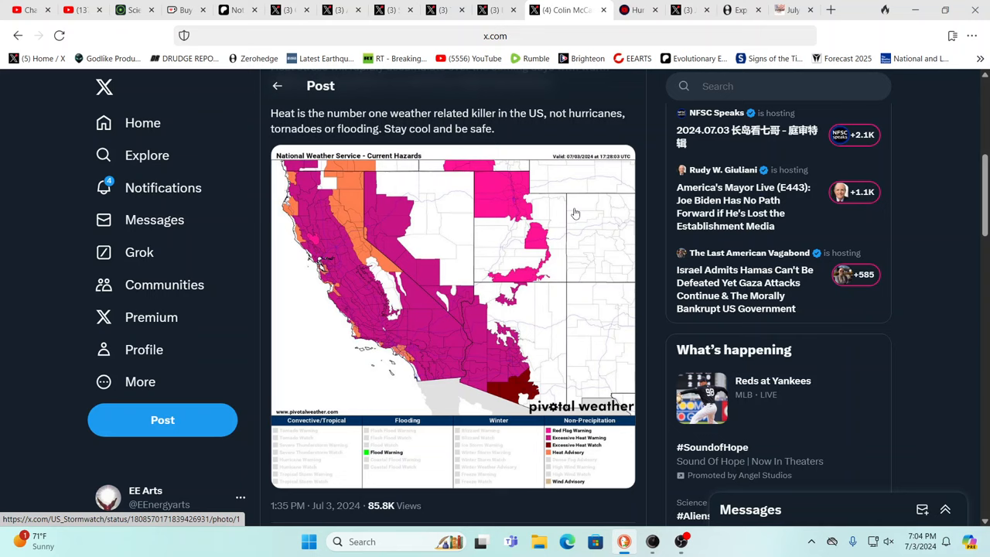
{"action": "mouse_move", "coordinate": [578, 146]}
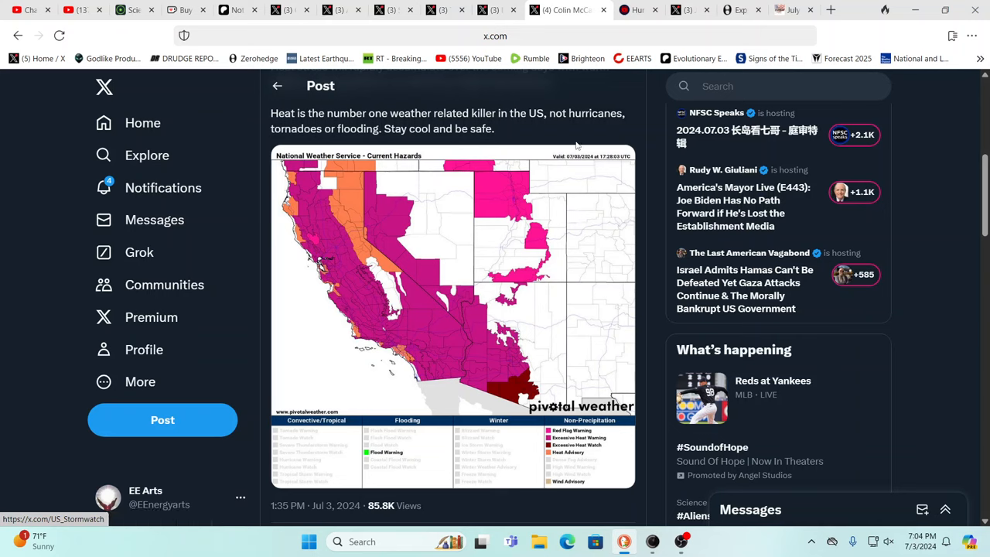
{"action": "mouse_move", "coordinate": [575, 136]}
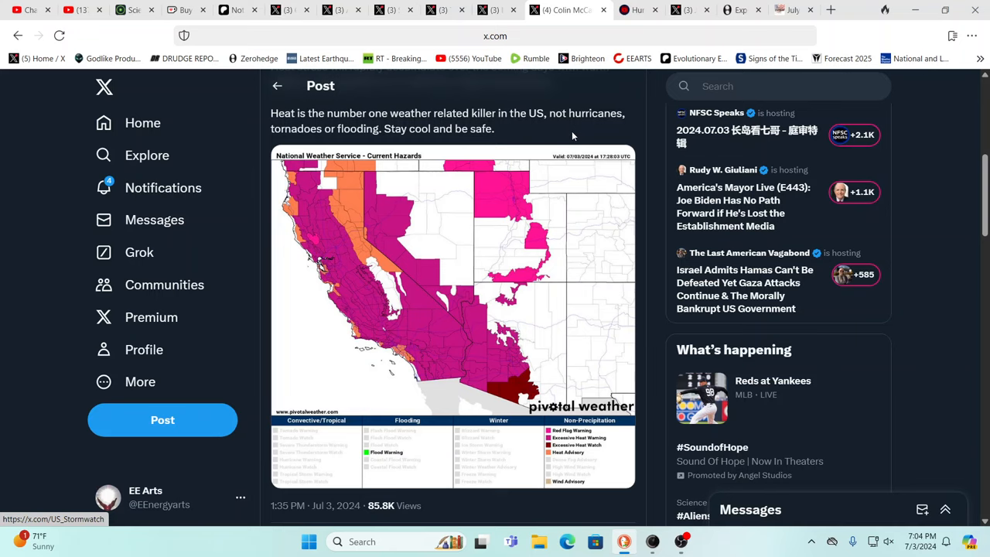
{"action": "mouse_move", "coordinate": [572, 136]}
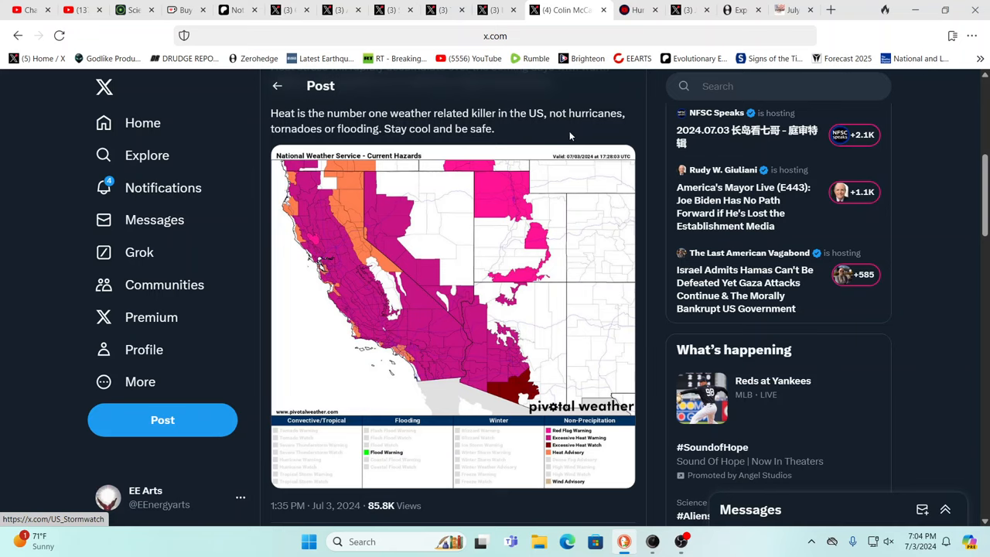
{"action": "mouse_move", "coordinate": [545, 120]}
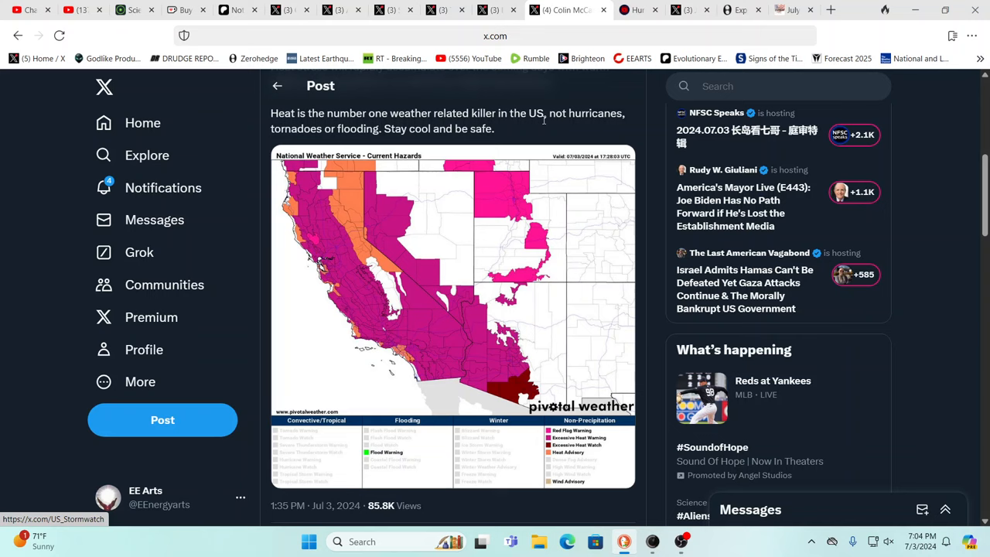
{"action": "mouse_move", "coordinate": [554, 99]}
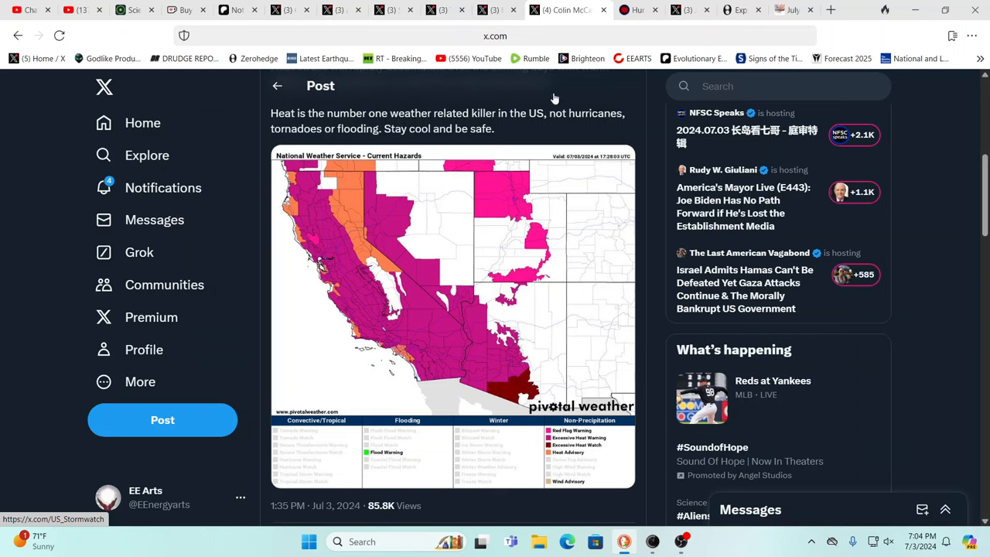
{"action": "mouse_move", "coordinate": [449, 191]}
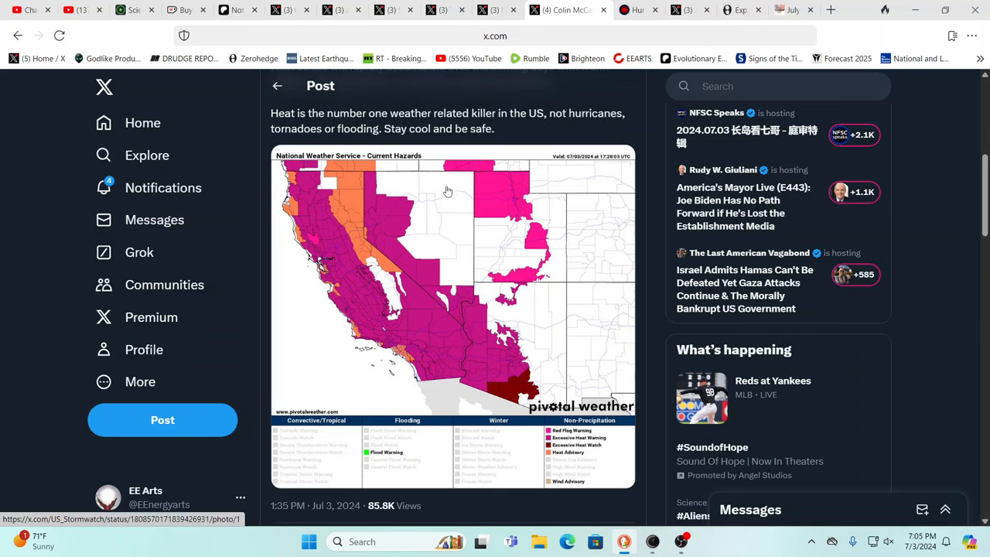
{"action": "mouse_move", "coordinate": [493, 84]}
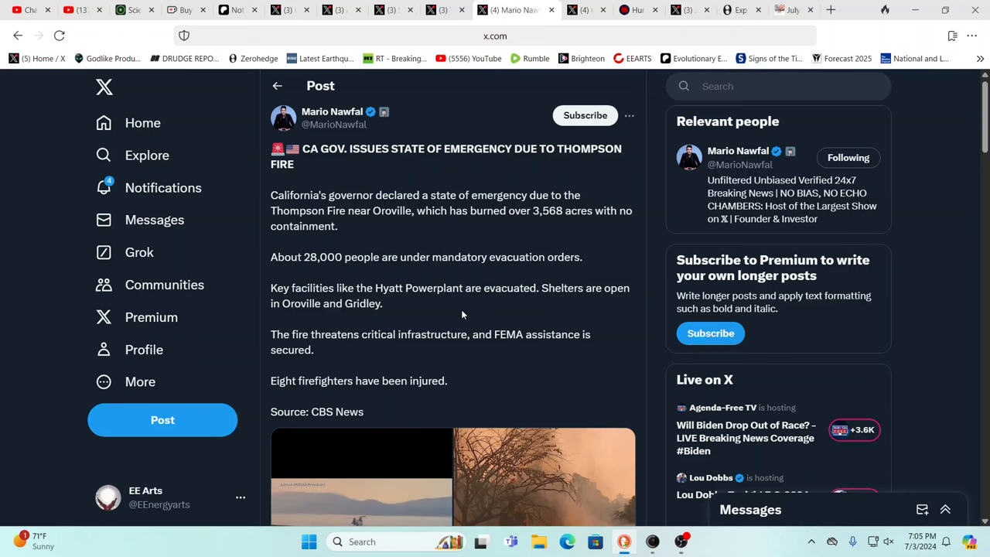
Step: Scroll slightly through Mario Nawfal's Thompson Fire state-of-emergency post
{"action": "scroll", "scroll_direction": "down", "scroll_amount": 3}
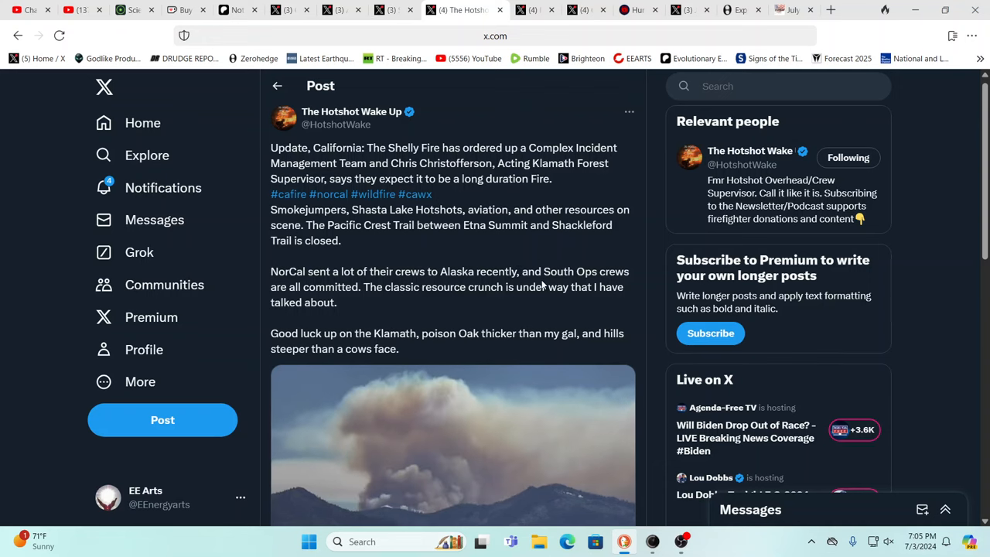
Step: Bring the Shelly Fire smoke video into view, then switch to SprinterFamily's Kamala Harris CBS post
{"action": "scroll", "scroll_direction": "down", "scroll_amount": 3}
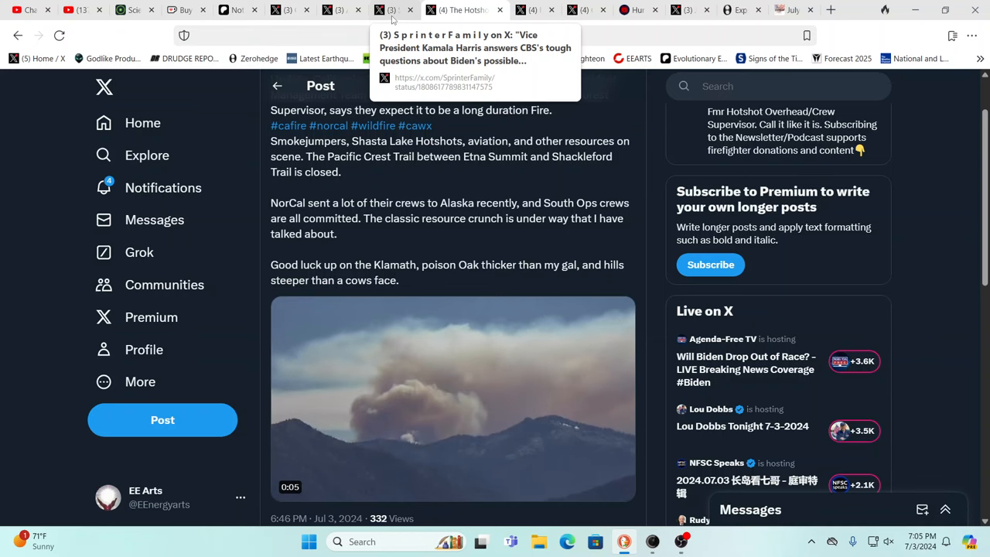
{"action": "left_click", "coordinate": [402, 10]}
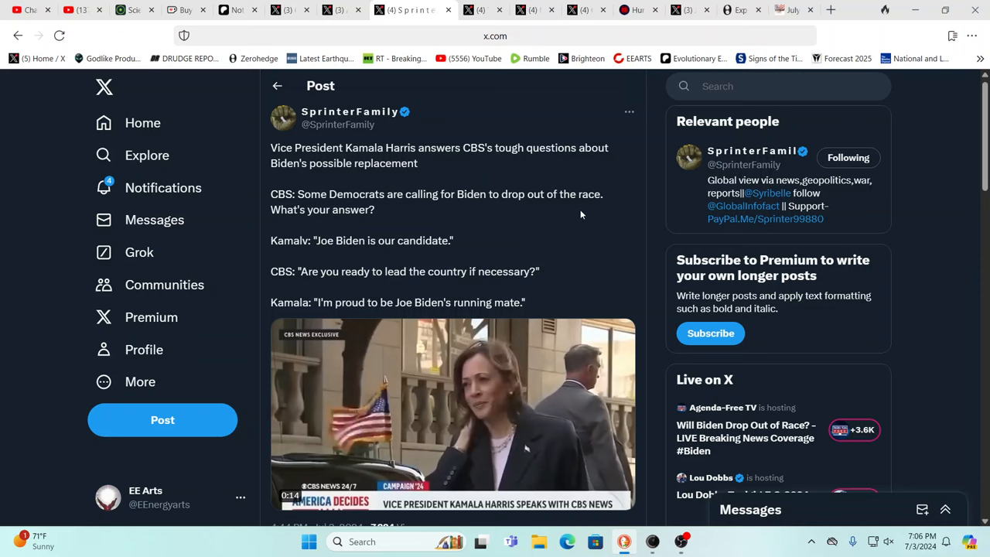
Step: Scroll SprinterFamily's post down to the embedded Kamala Harris CBS interview clip
{"action": "scroll", "scroll_direction": "down", "scroll_amount": 3}
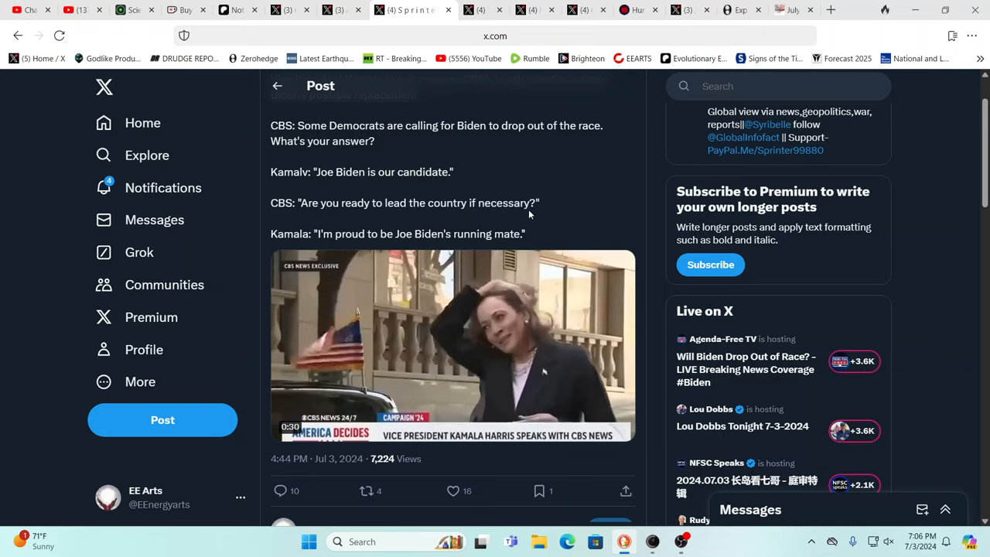
{"action": "scroll", "scroll_direction": "down", "scroll_amount": 3}
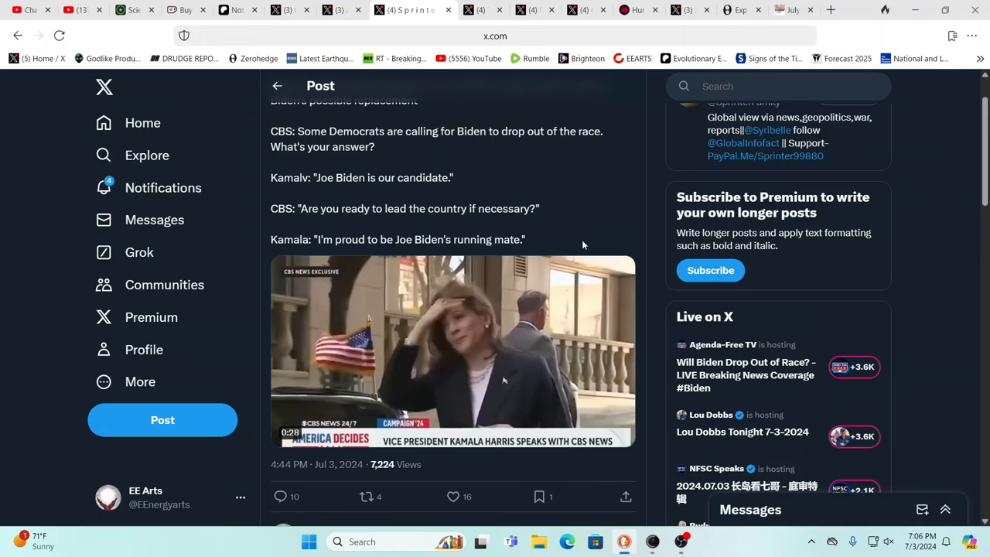